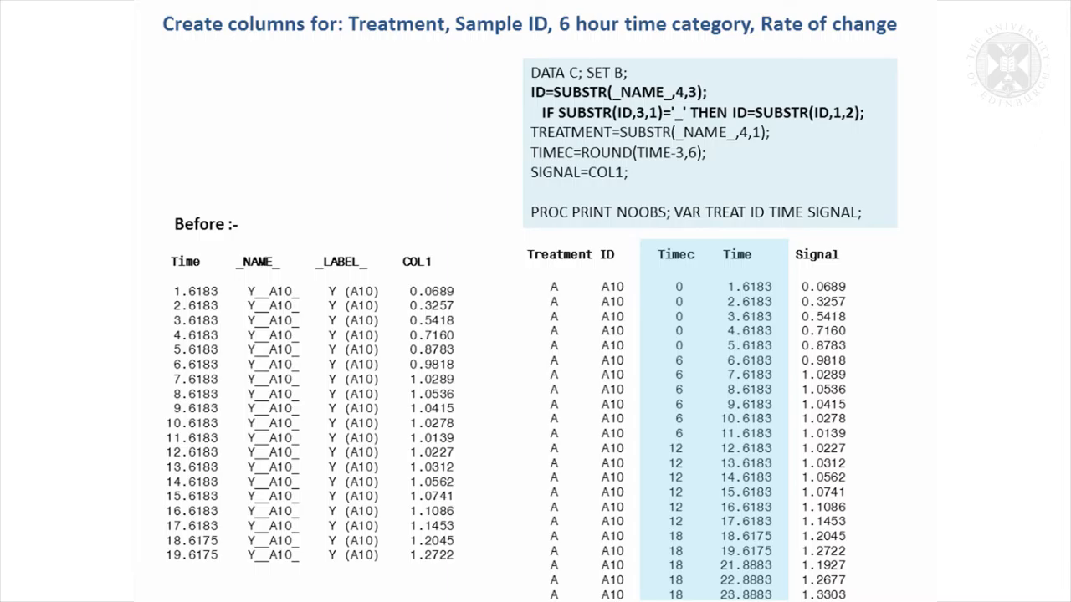
Underline the TIMEC=ROUND(TIME-3,6) line that bins Time into 6-hour categories.
click(618, 153)
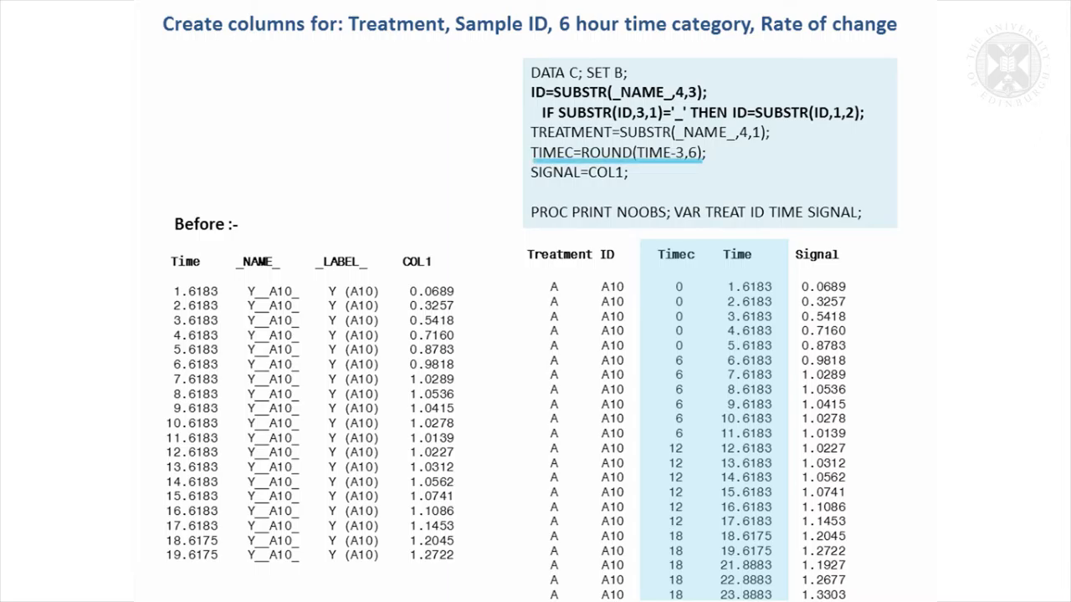